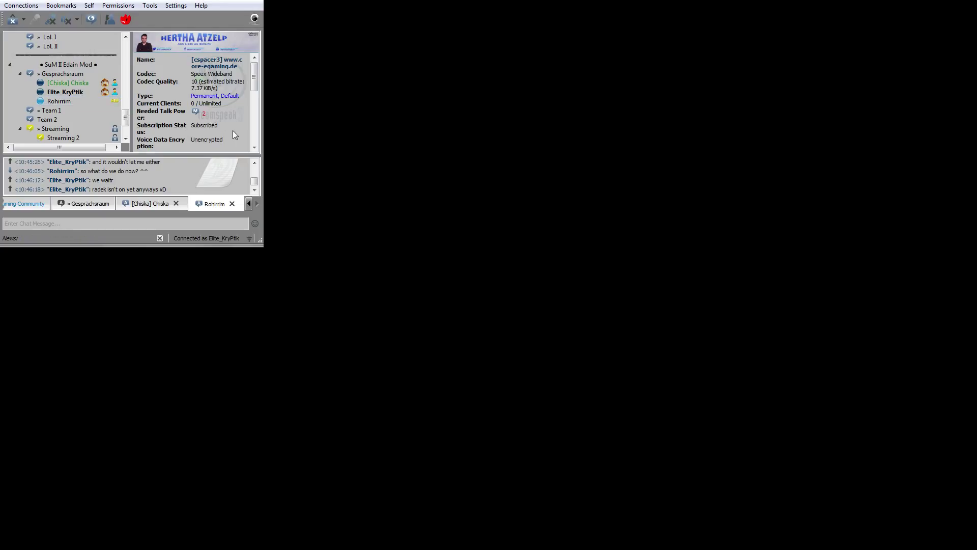
{"action": "mouse_move", "coordinate": [230, 118]}
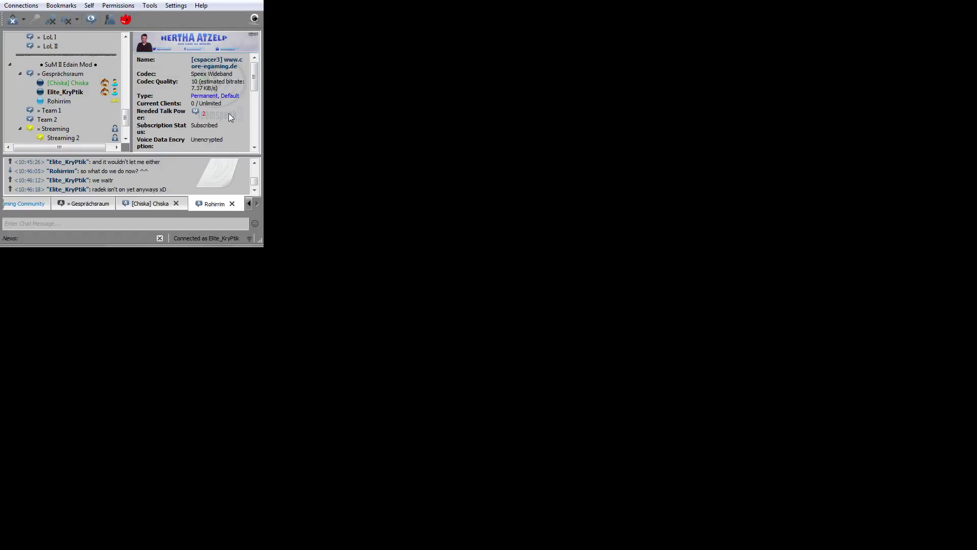